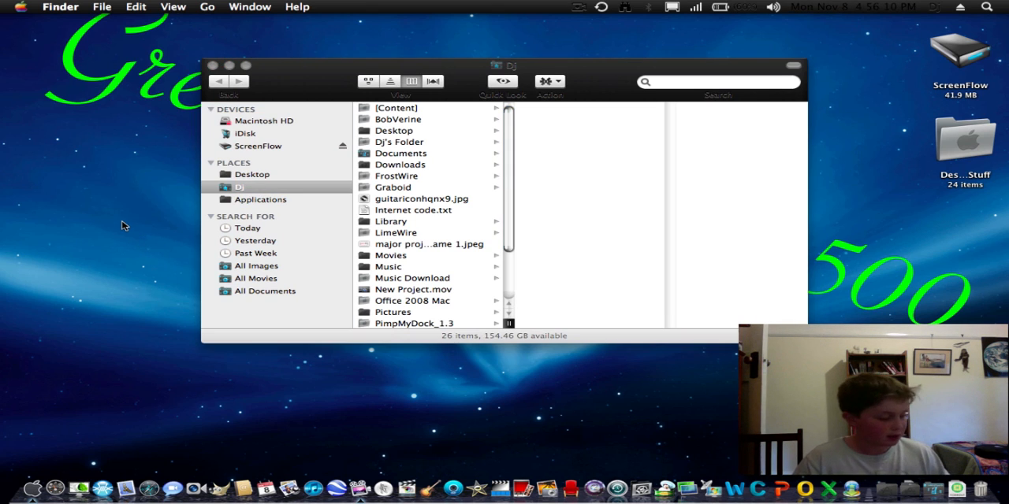
# Create a new folder on the desktop and name it 'booger'
pyautogui.rightClick(124, 226)
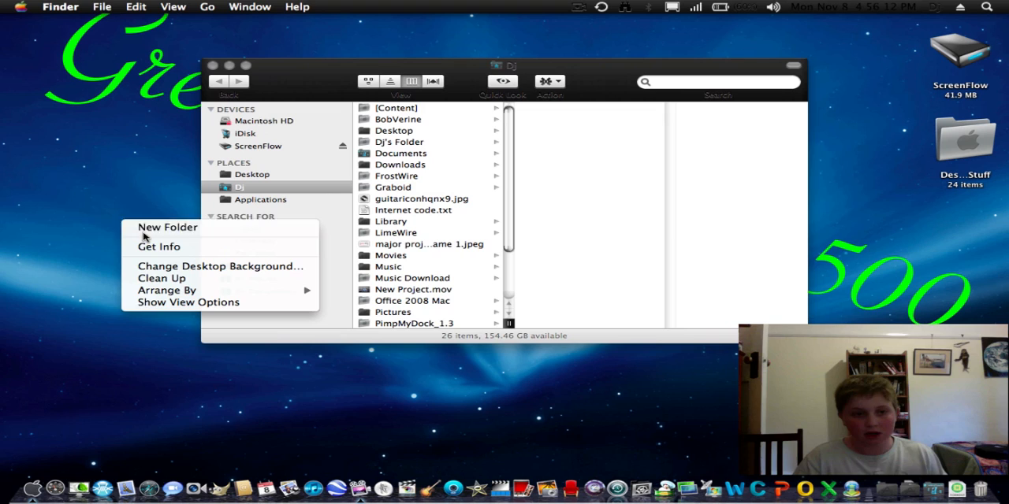
pyautogui.click(167, 227)
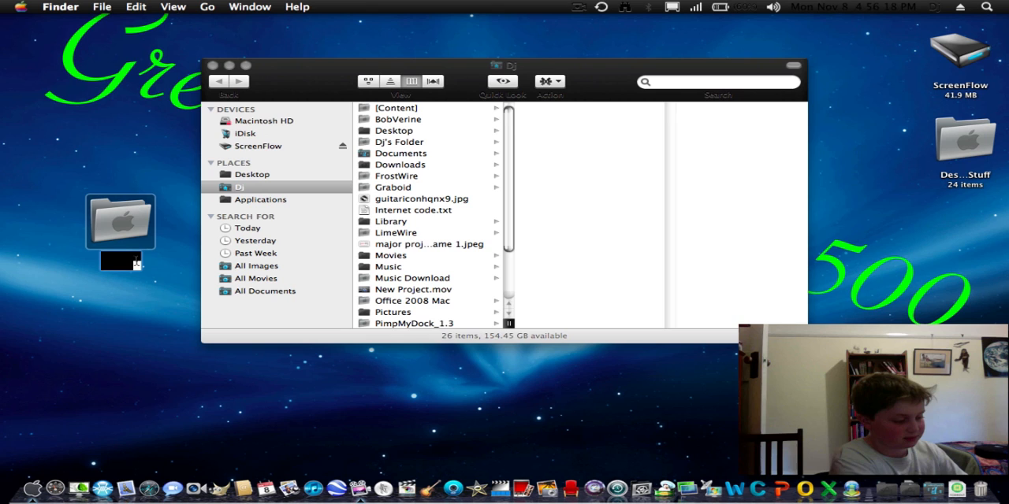
pyautogui.write('booger')
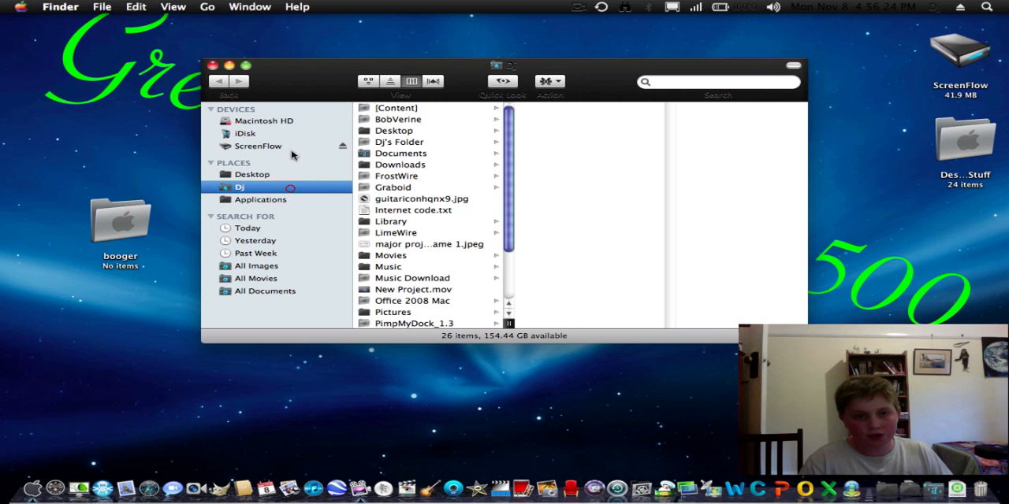
# Move 'booger' into Macintosh HD > Users, authenticating with the password to allow it
pyautogui.click(266, 121)
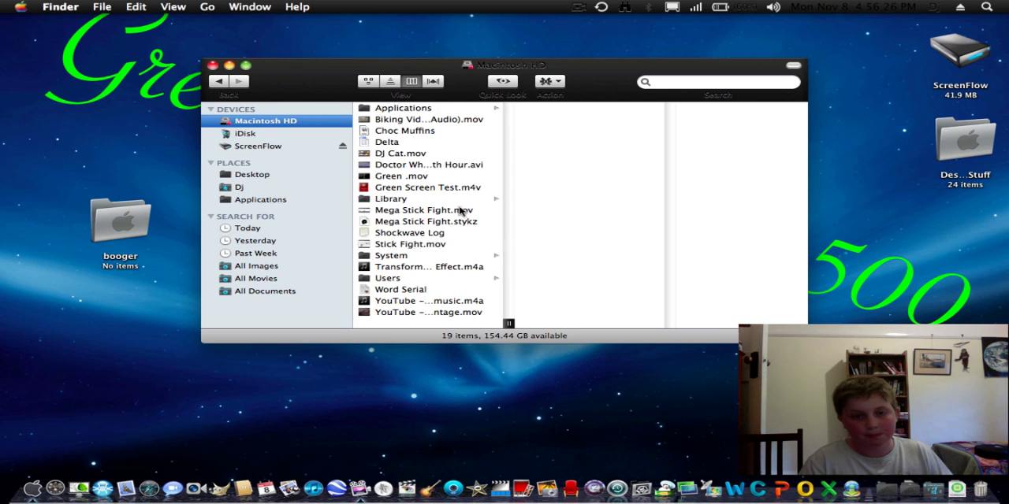
pyautogui.click(387, 277)
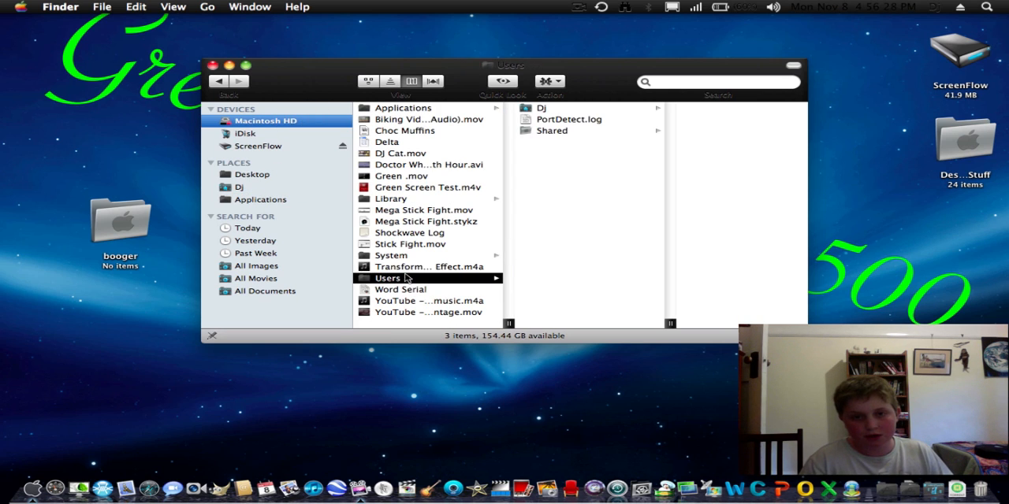
pyautogui.moveTo(547, 160)
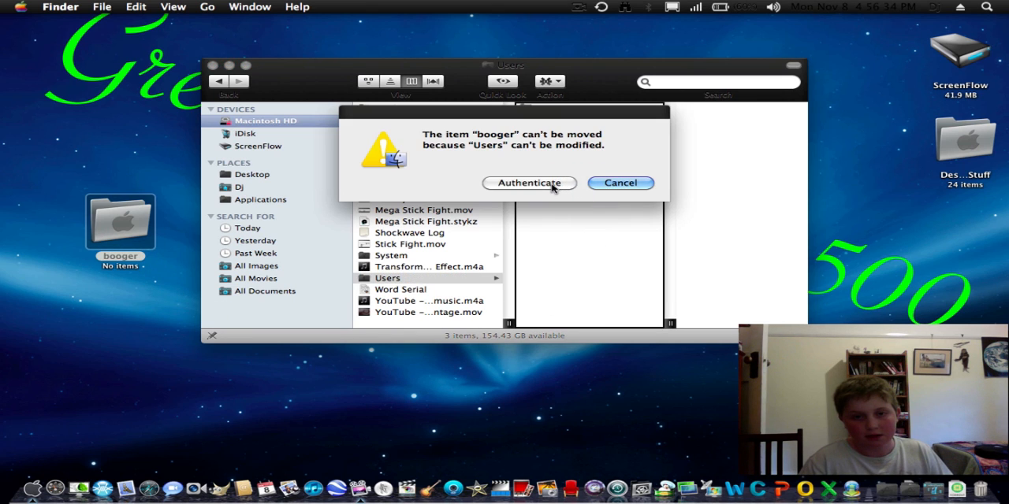
pyautogui.click(528, 183)
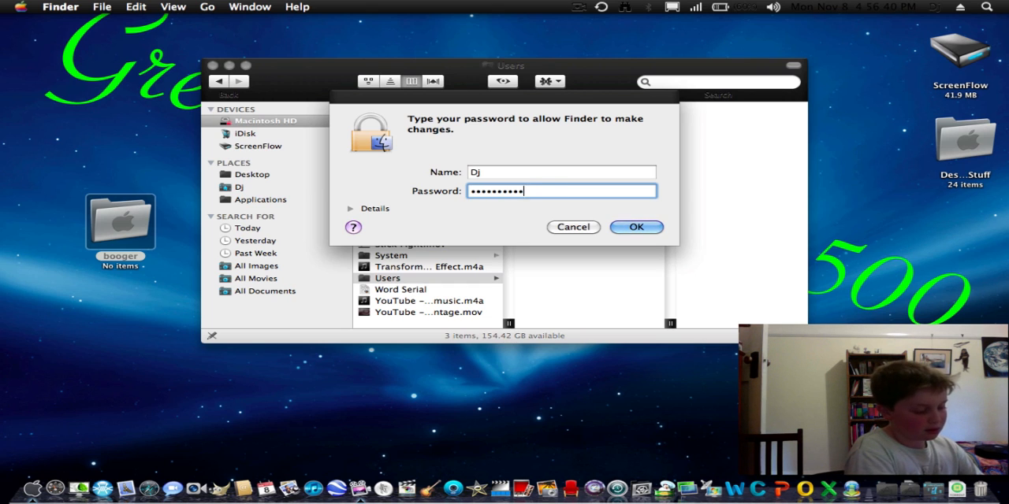
pyautogui.click(636, 227)
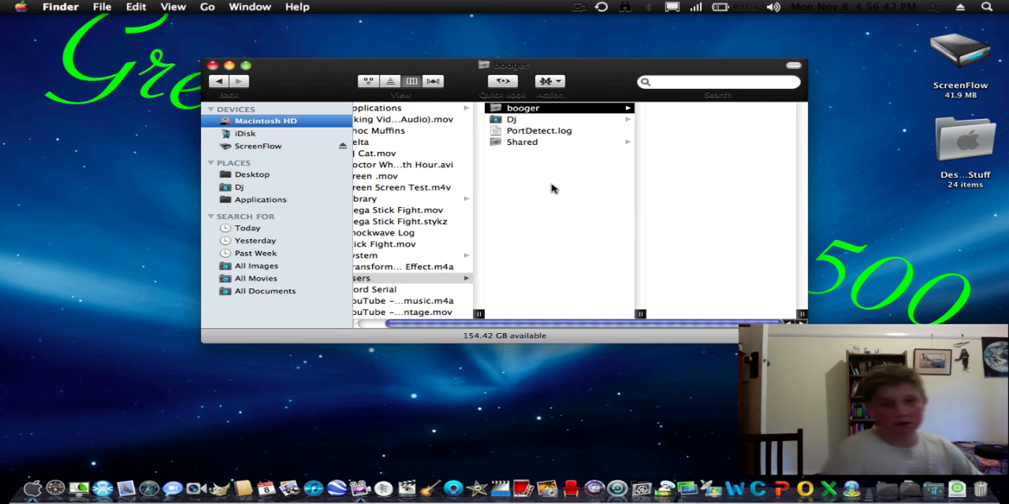
pyautogui.moveTo(513, 116)
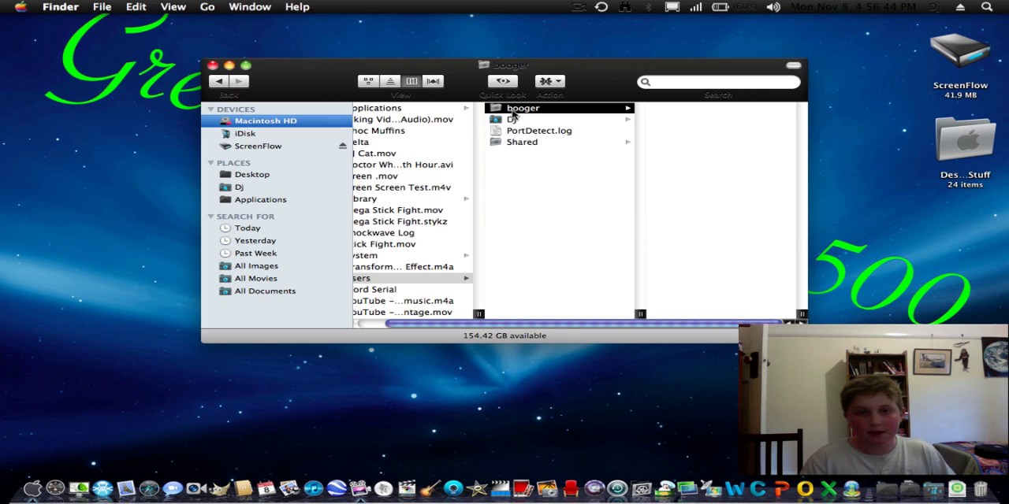
# Confirm 'booger' sits inside Users, then close the Finder window
pyautogui.click(536, 119)
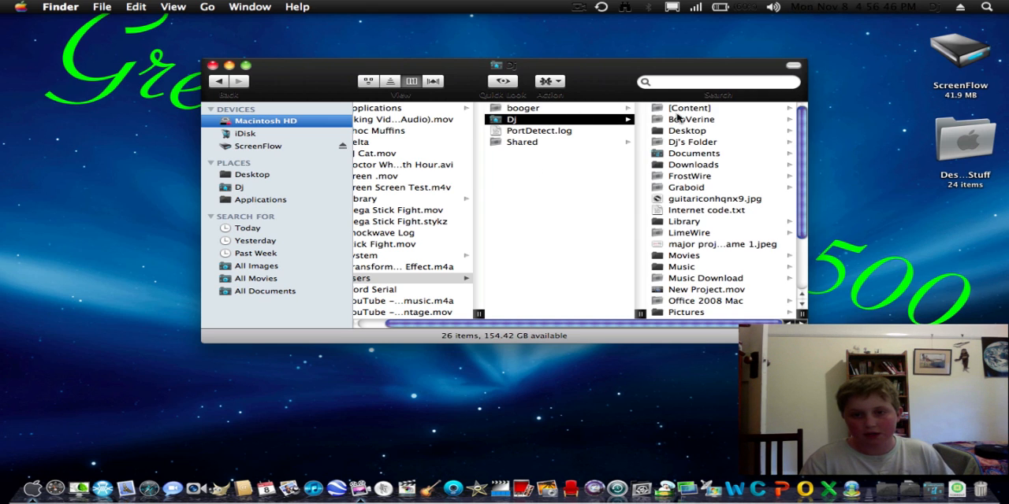
pyautogui.click(522, 108)
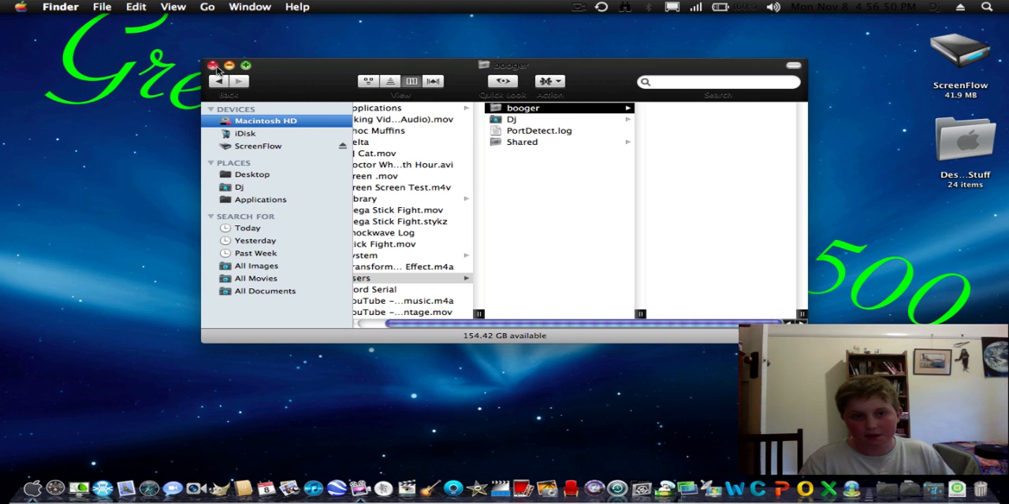
pyautogui.click(213, 65)
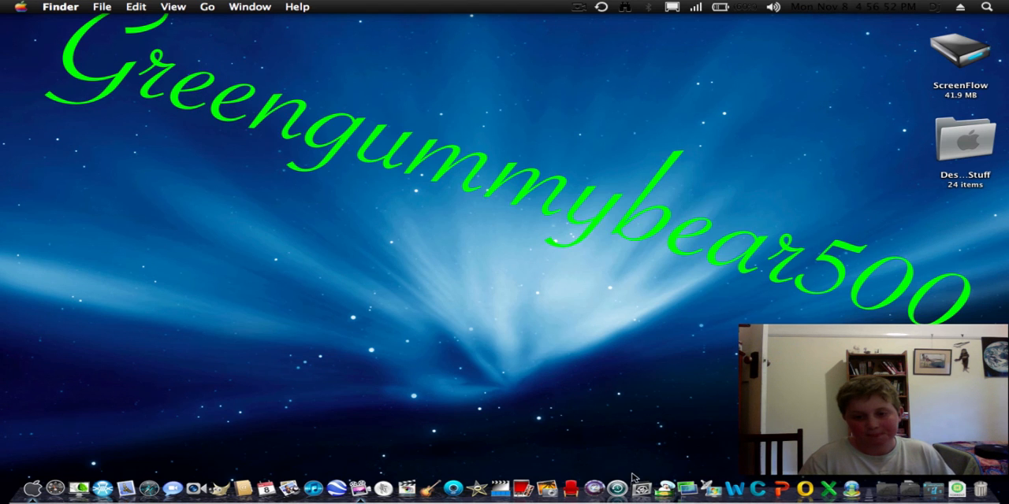
# Unlock the Accounts pane in System Preferences with the password
pyautogui.click(658, 457)
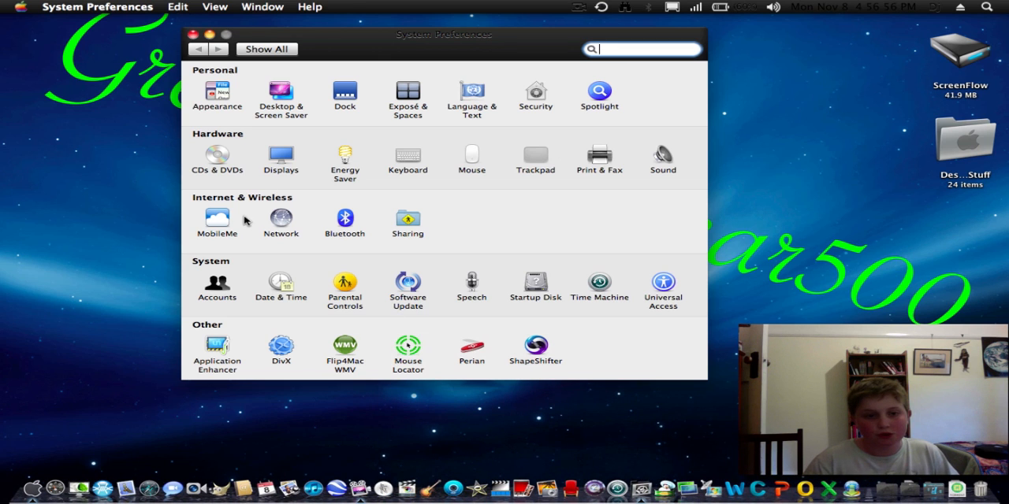
pyautogui.click(217, 286)
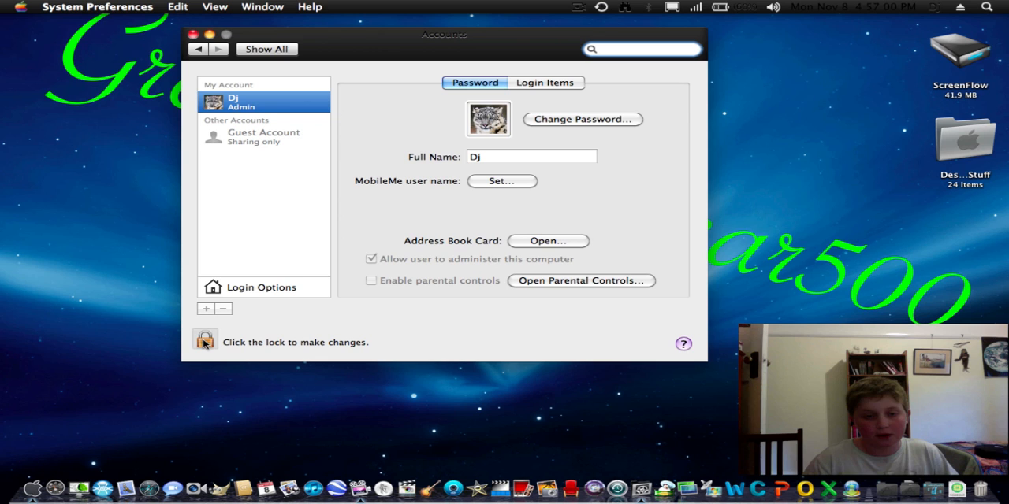
pyautogui.click(205, 340)
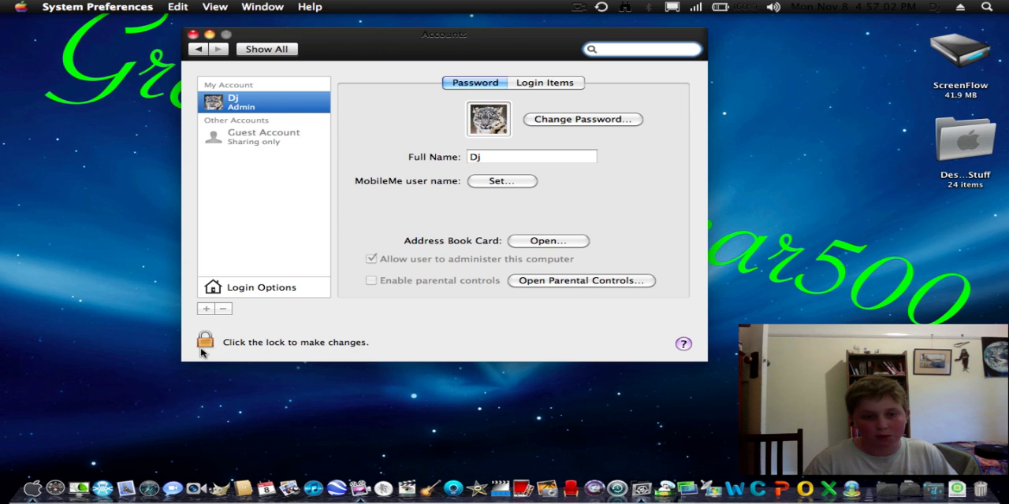
pyautogui.click(206, 341)
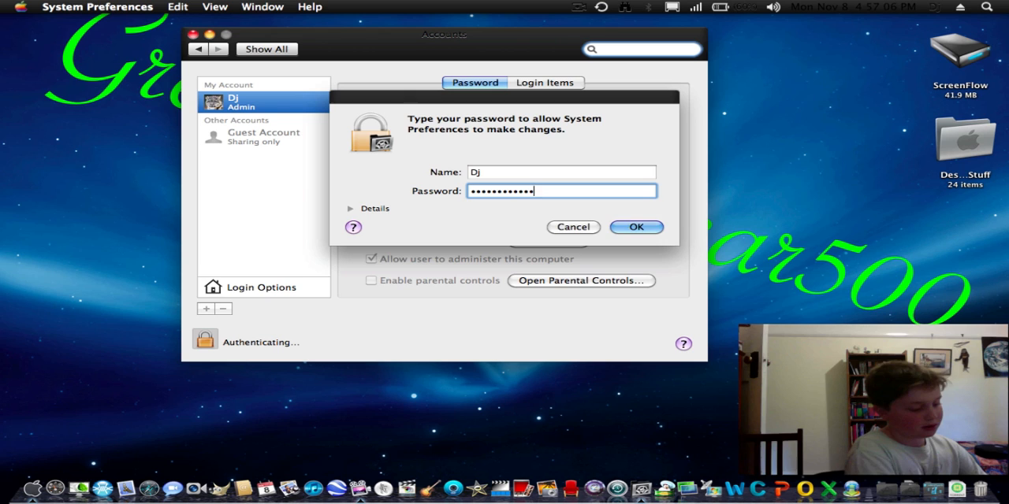
pyautogui.click(637, 227)
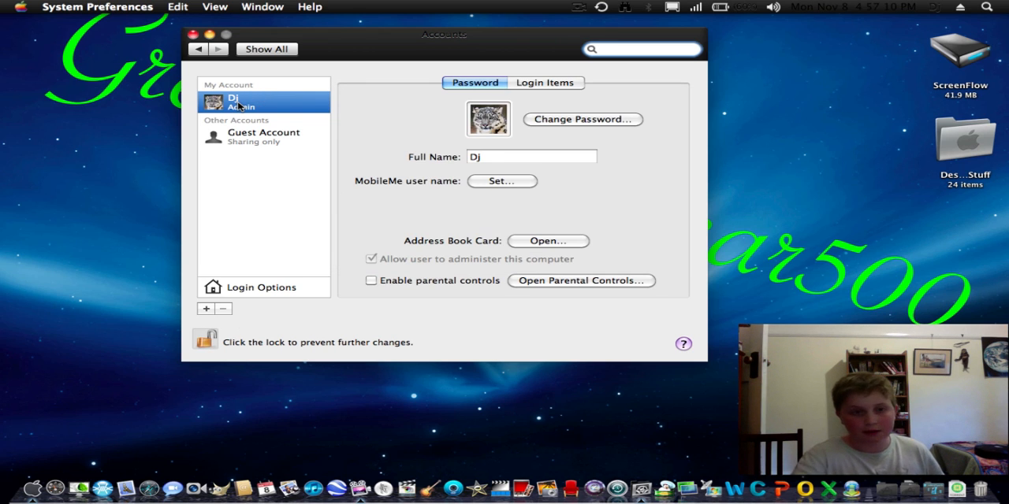
# Open Dj's Advanced Options, keep User ID 501, and start choosing a new home directory
pyautogui.rightClick(240, 103)
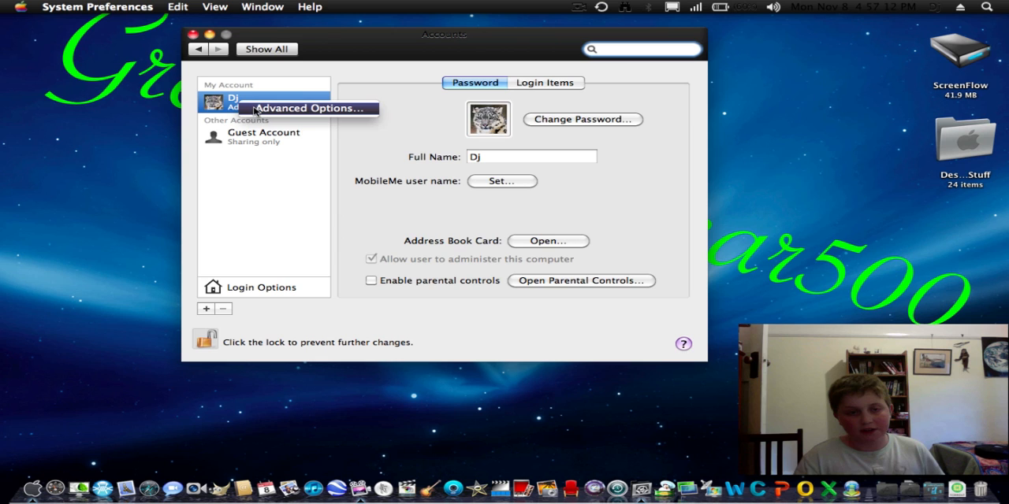
pyautogui.click(307, 108)
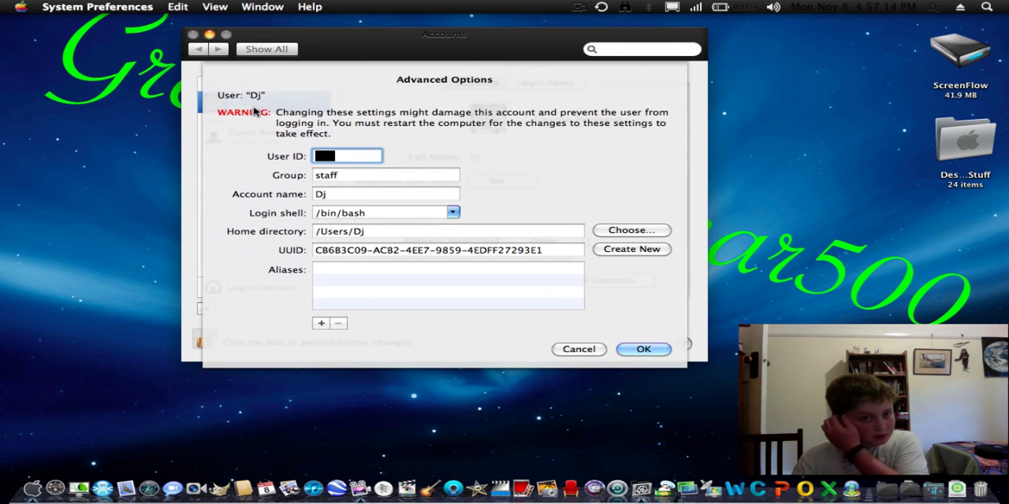
pyautogui.write('501')
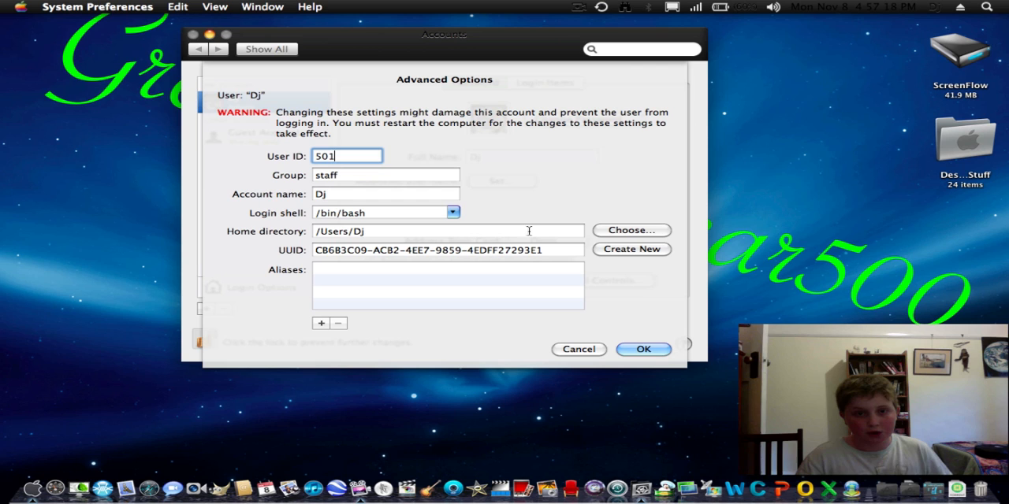
pyautogui.click(631, 230)
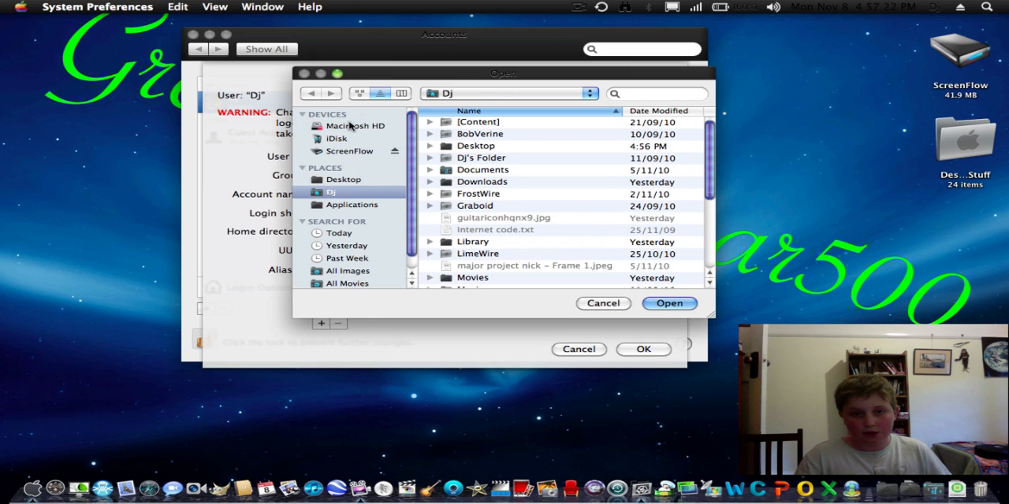
# Browse to Macintosh HD > Users in the picker, then cancel out, leaving the home directory as /Users/Dj
pyautogui.click(357, 126)
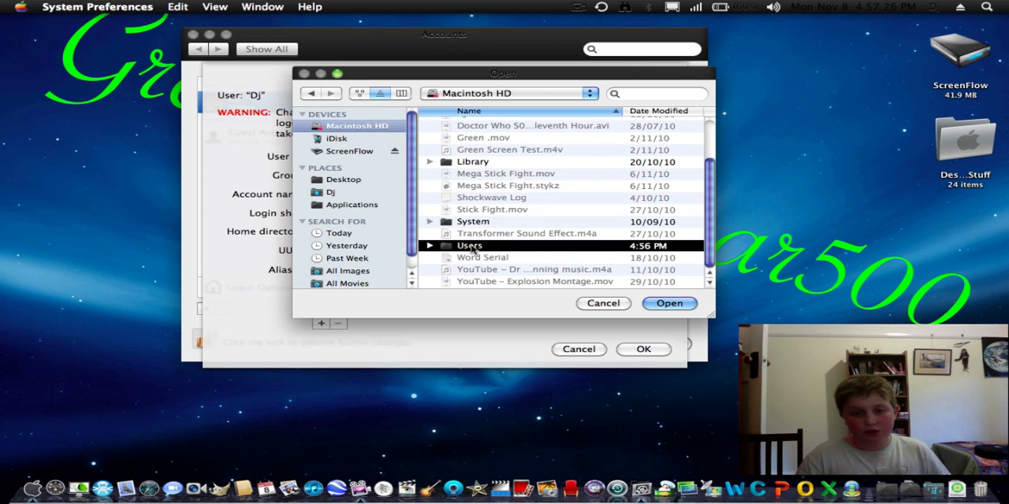
pyautogui.doubleClick(470, 245)
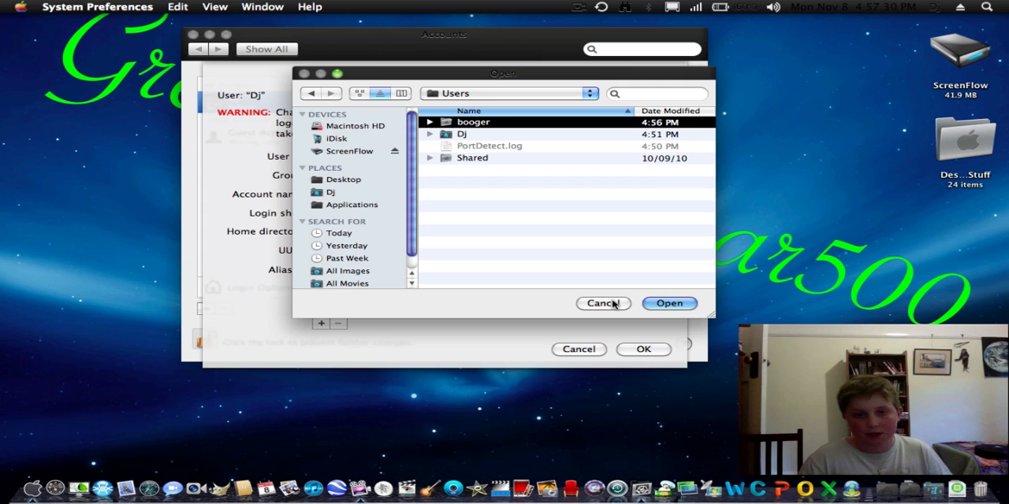
pyautogui.click(603, 303)
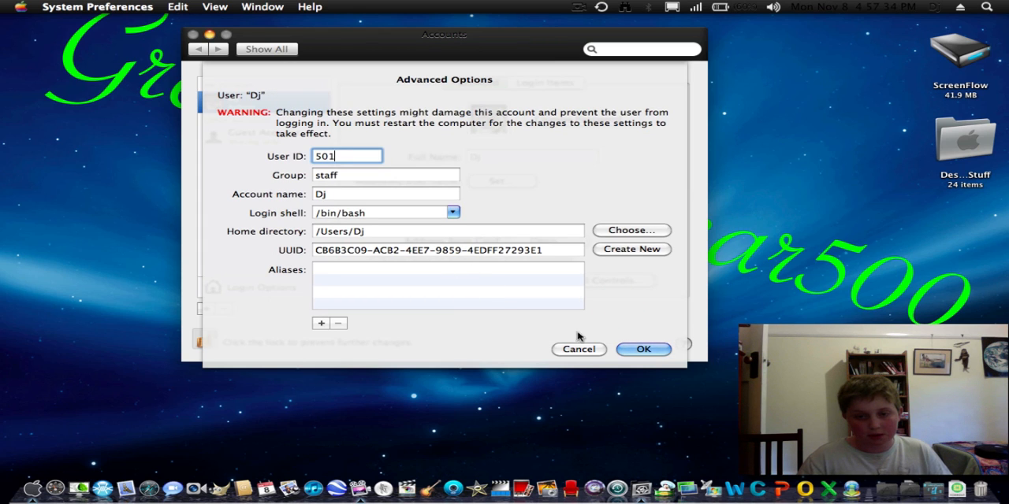
pyautogui.click(643, 349)
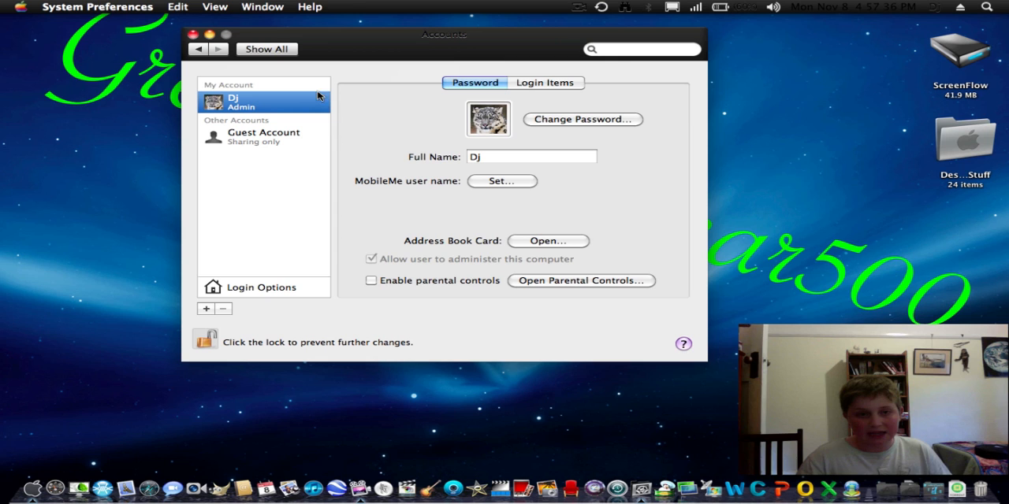
# Quit System Preferences and return to a Finder window of Dj's home folder
pyautogui.click(194, 34)
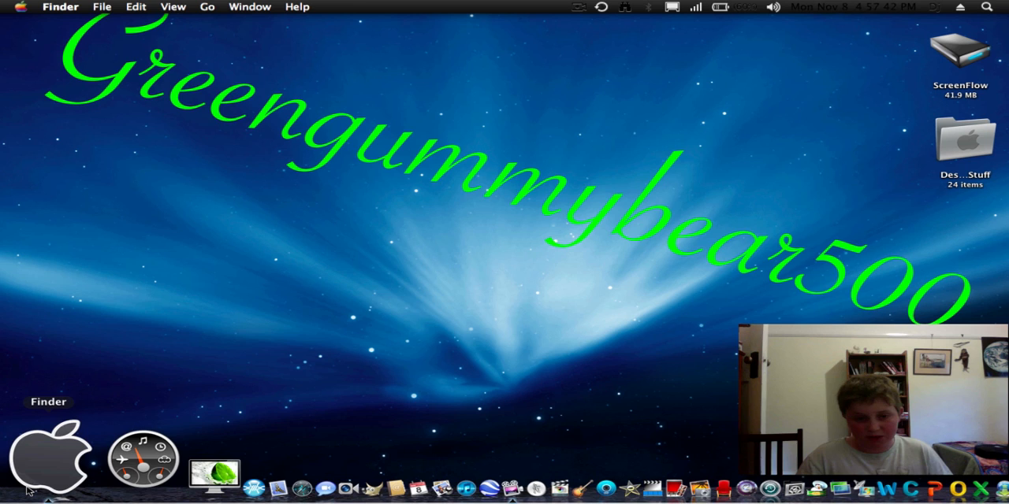
pyautogui.click(51, 453)
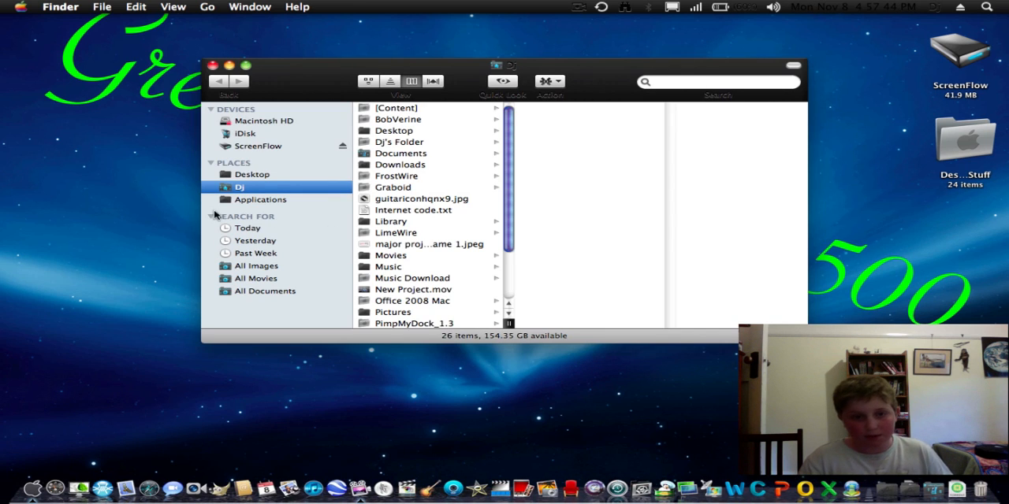
pyautogui.moveTo(258, 192)
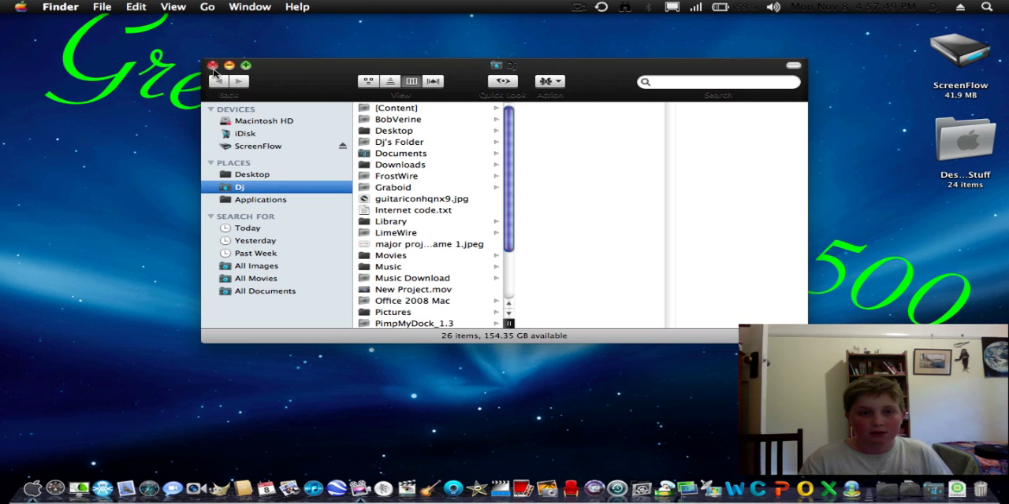
pyautogui.click(214, 65)
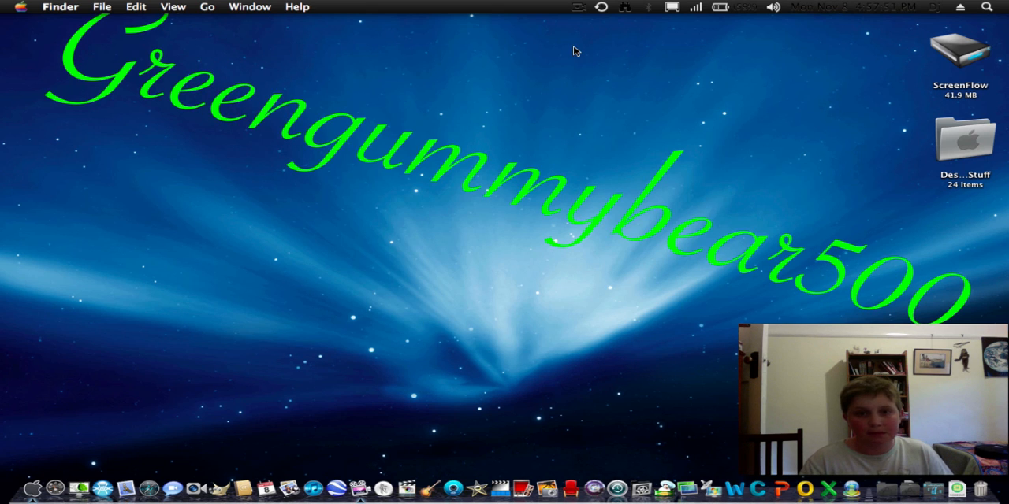
pyautogui.click(577, 7)
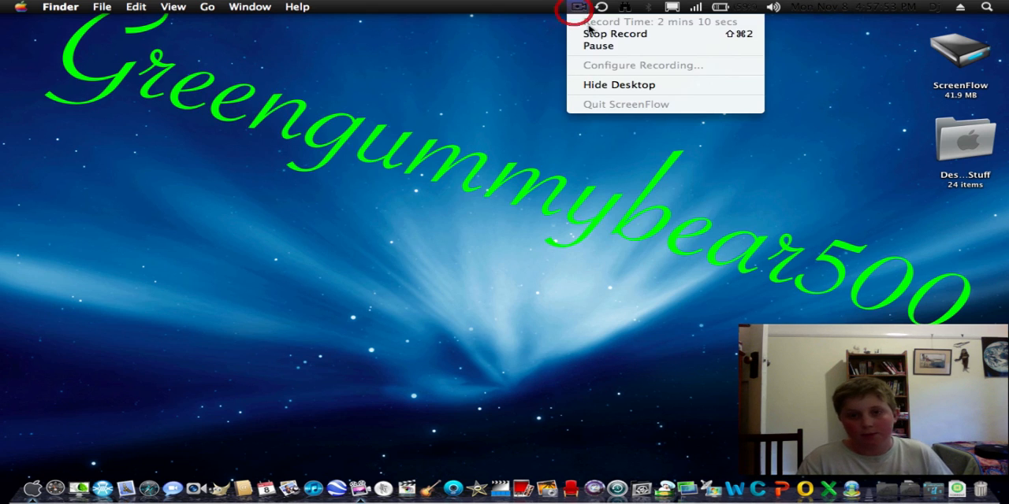